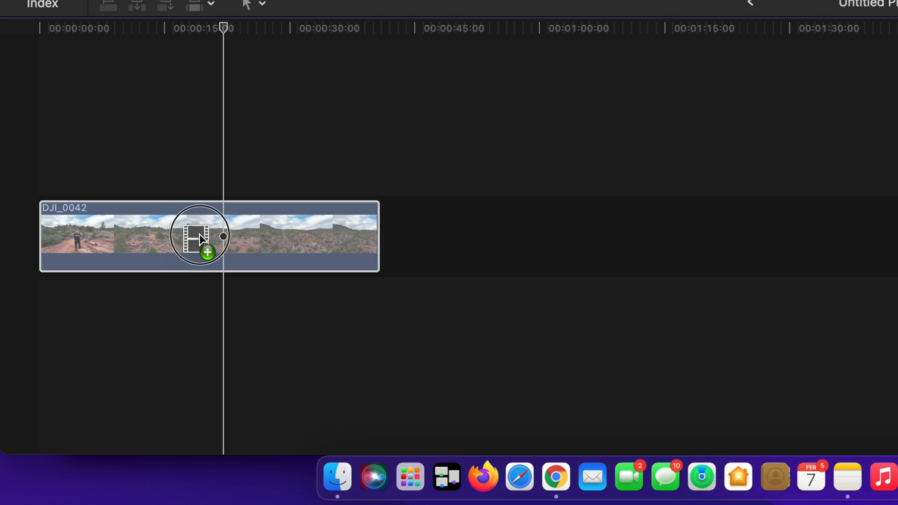
# Step: Connect the talking-head clip P1088214 above the DJI_0042 drone clip in the timeline
pyautogui.moveTo(201, 234); pyautogui.dragTo(216, 155)
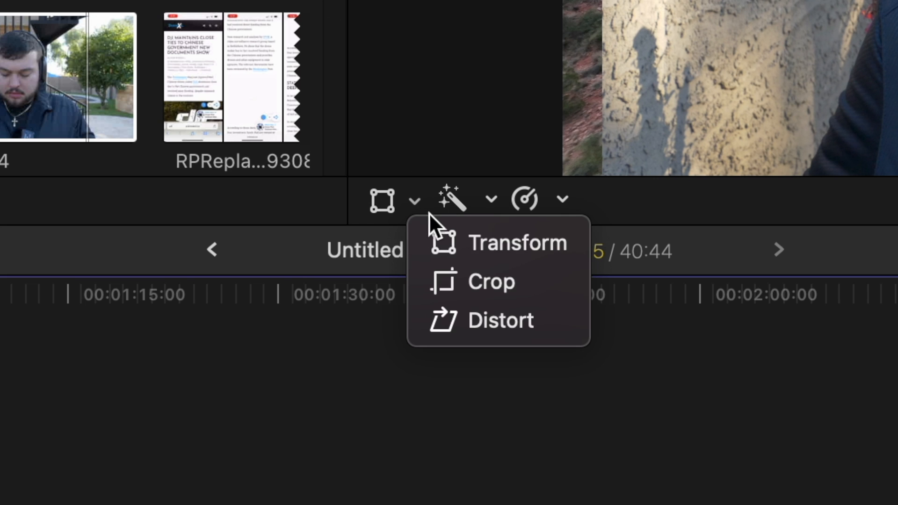
# Step: Enable Transform on-screen controls for the talking-head clip in the viewer
pyautogui.click(517, 243)
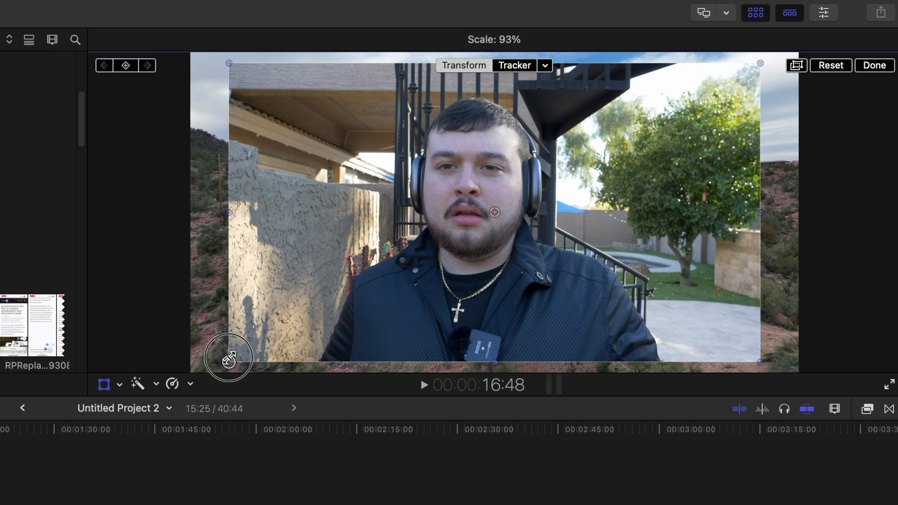
# Step: Scale the talking-head clip down and place it in the lower-left corner over the drone footage
pyautogui.moveTo(227, 357); pyautogui.dragTo(344, 297)
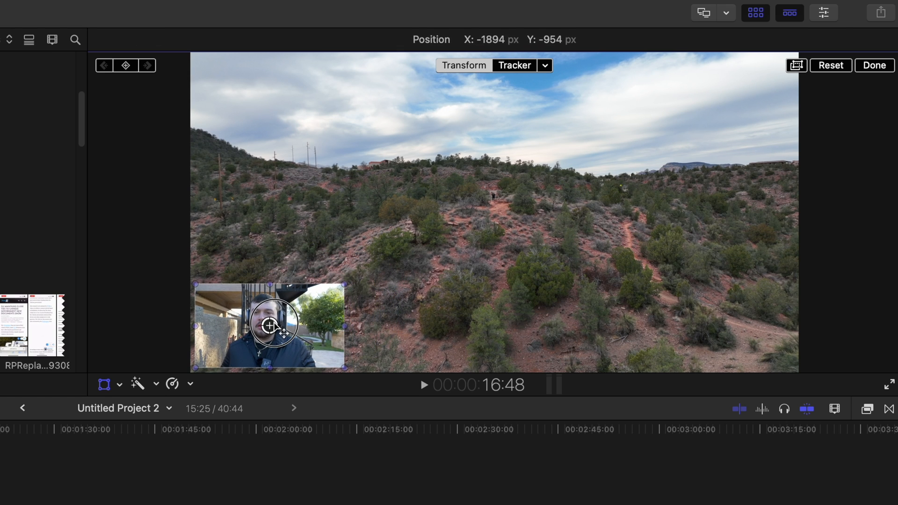
pyautogui.moveTo(270, 326); pyautogui.dragTo(722, 325)
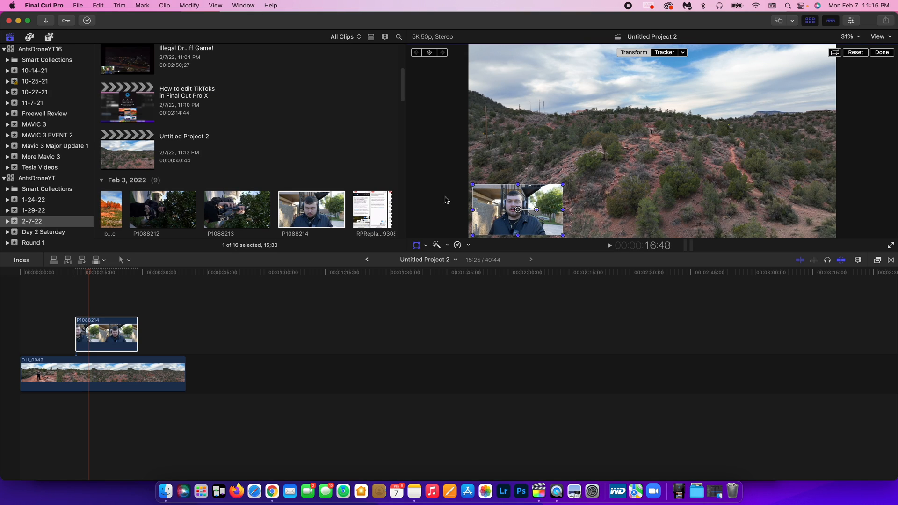
pyautogui.scroll(-3)
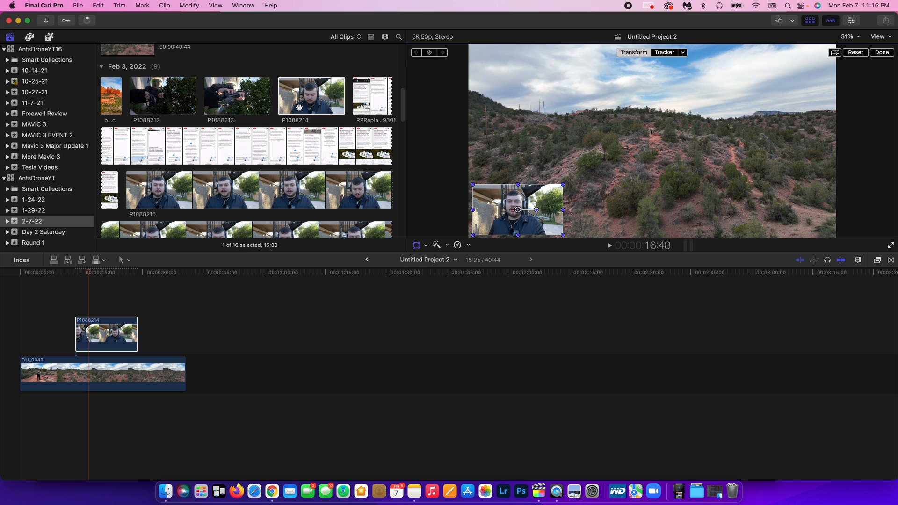